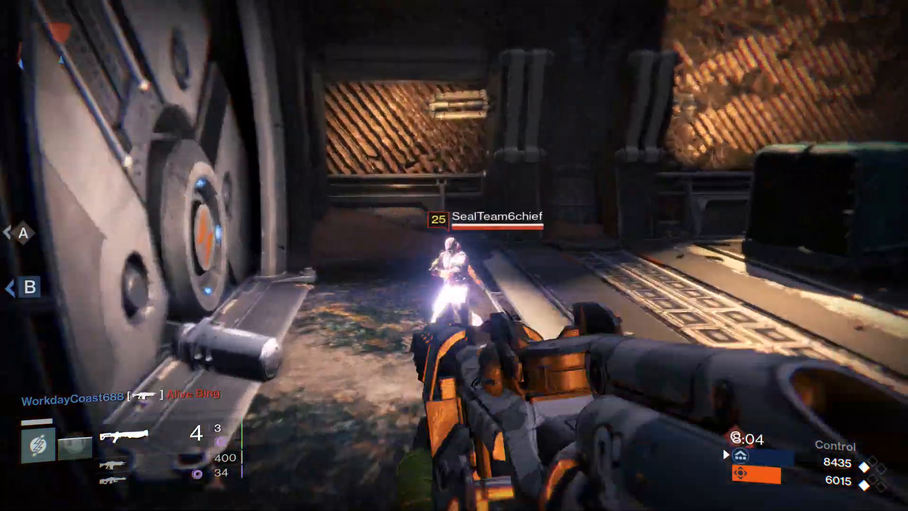
# - Shoot the corridor enemy dead, pushing the team score to 8585
pyautogui.click(454, 255)
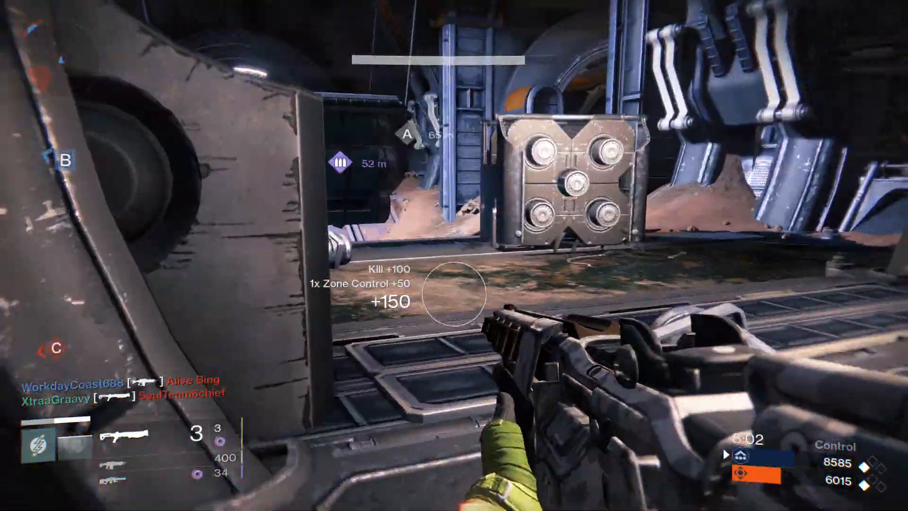